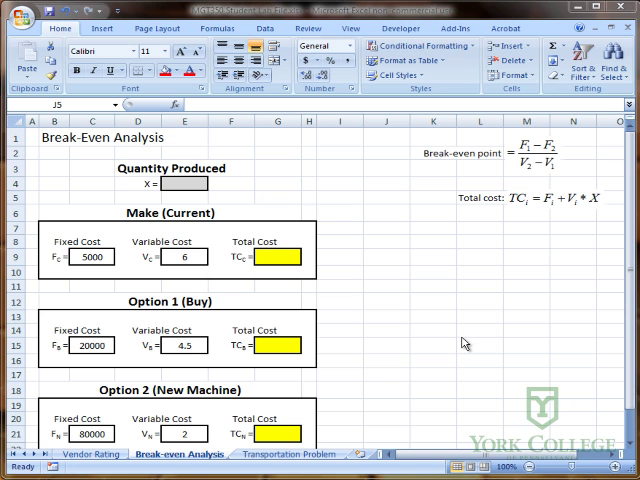
mouse_move(340, 412)
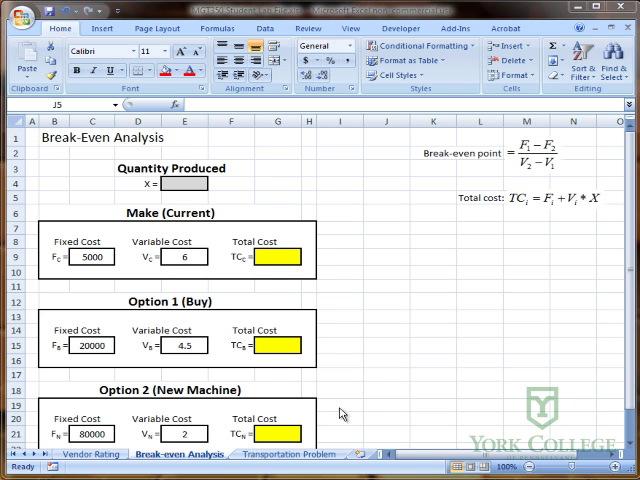
Step: Review the fixed cost, variable cost, total cost and quantity produced cells for the three options
click(380, 196)
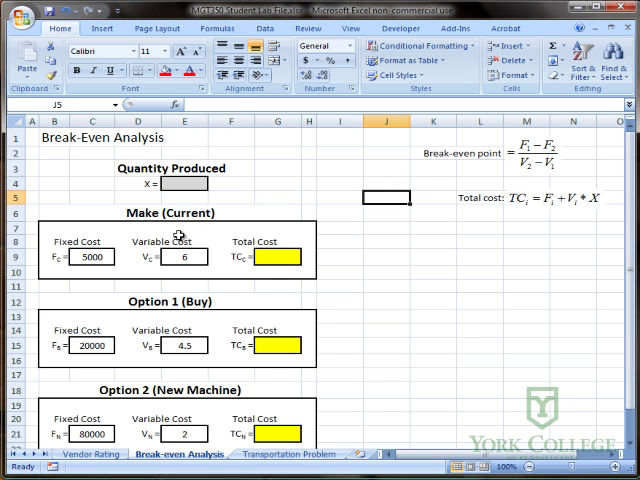
click(308, 228)
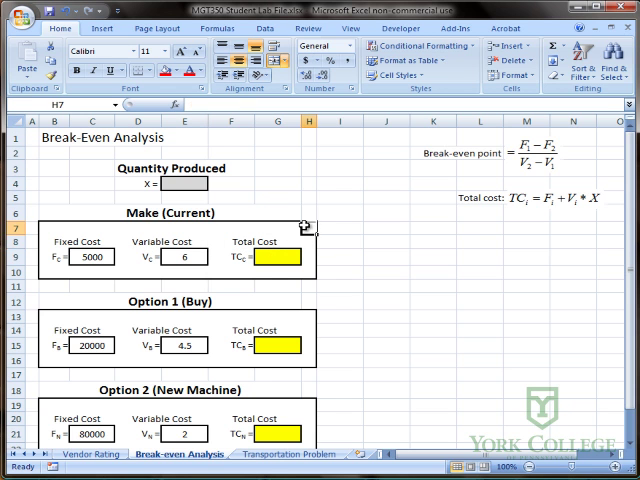
click(88, 256)
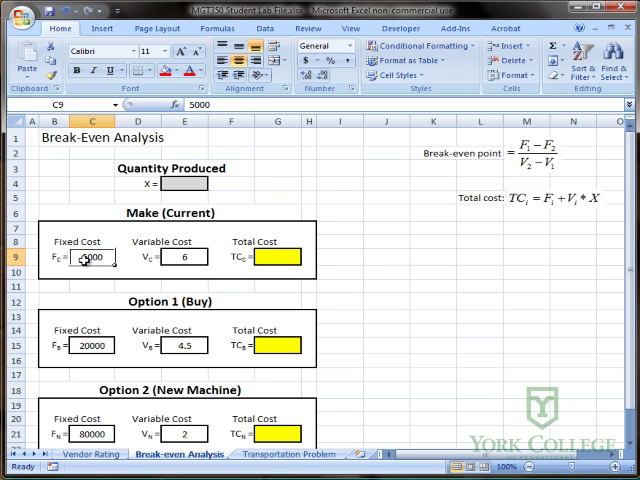
click(184, 344)
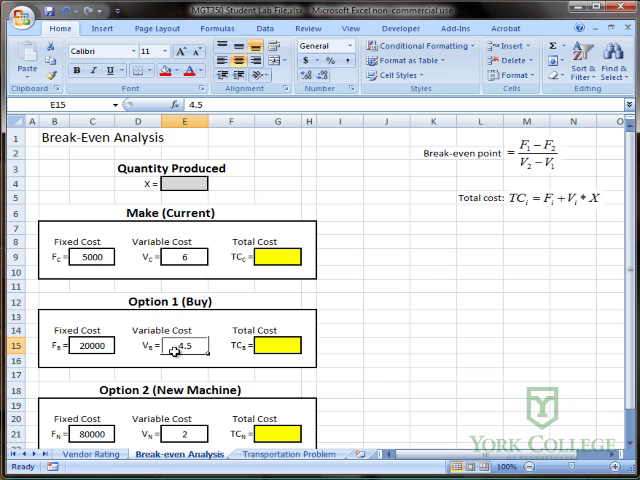
click(188, 432)
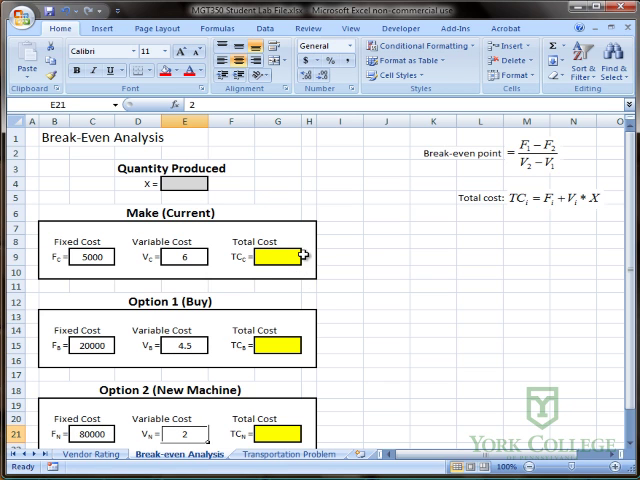
click(278, 344)
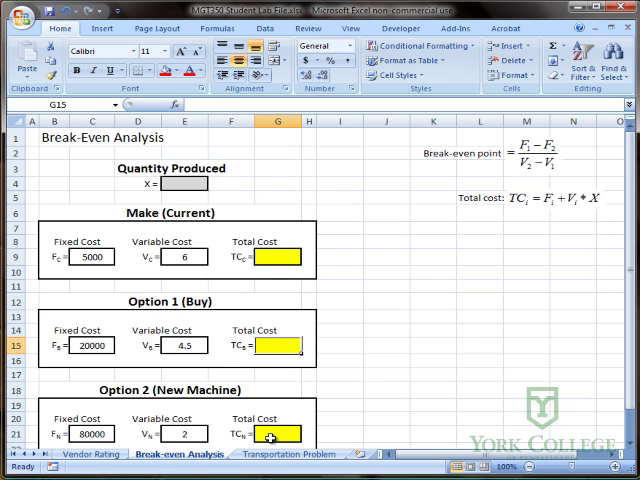
click(282, 256)
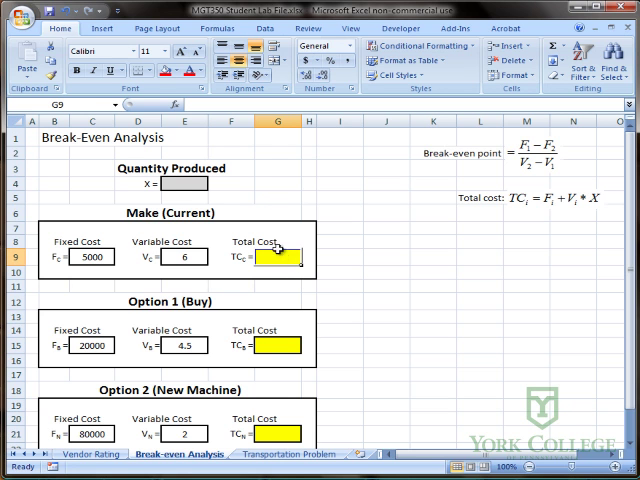
click(176, 184)
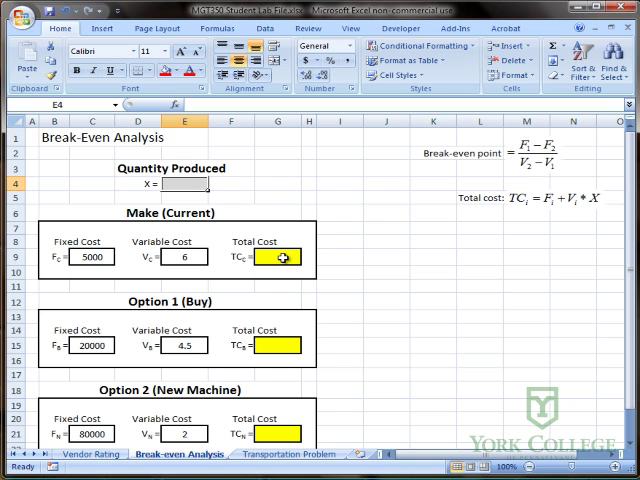
Step: Make total cost = fixed cost + variable cost × quantity produced ($E$4), showing 5000
click(278, 256)
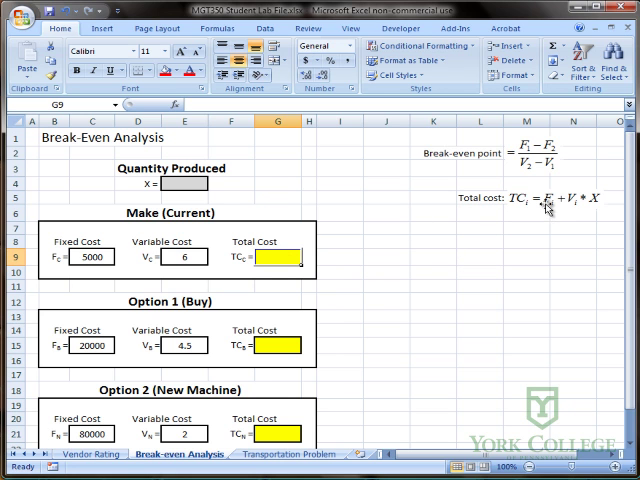
mouse_move(588, 204)
text(=C9)
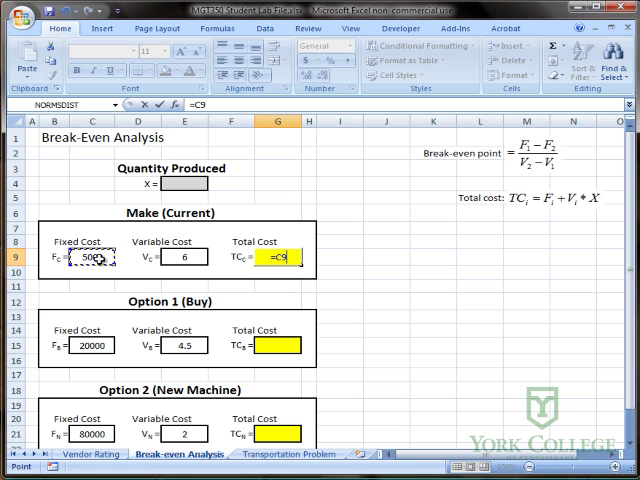
text(+)
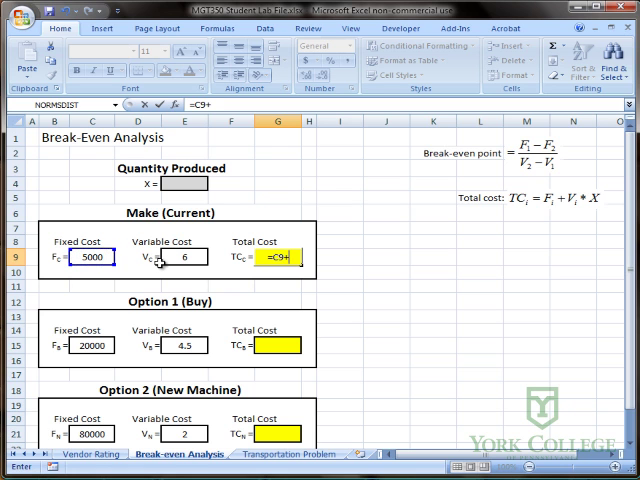
click(184, 256)
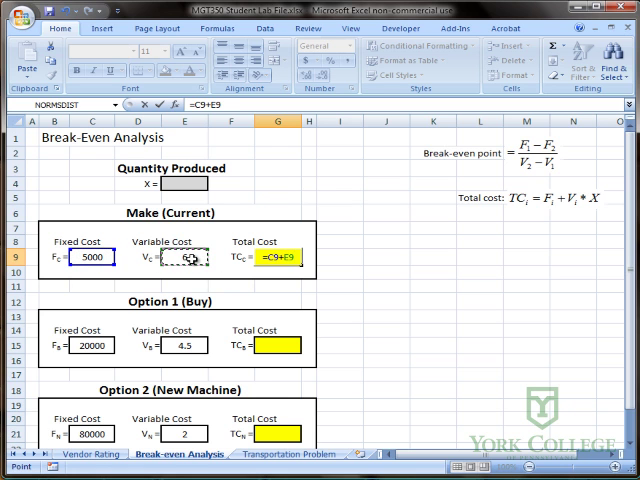
text(*)
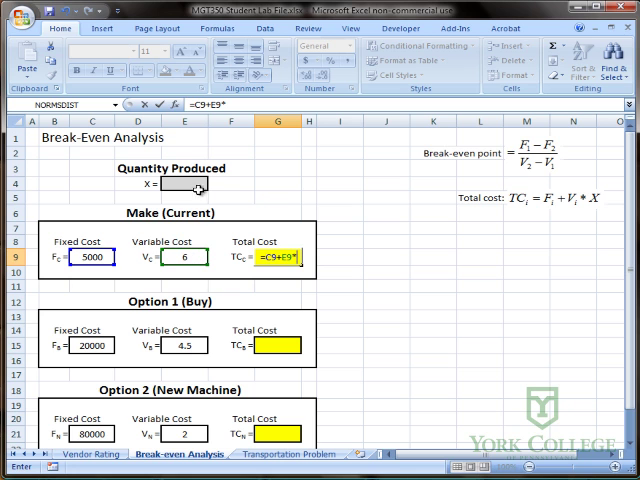
click(180, 184)
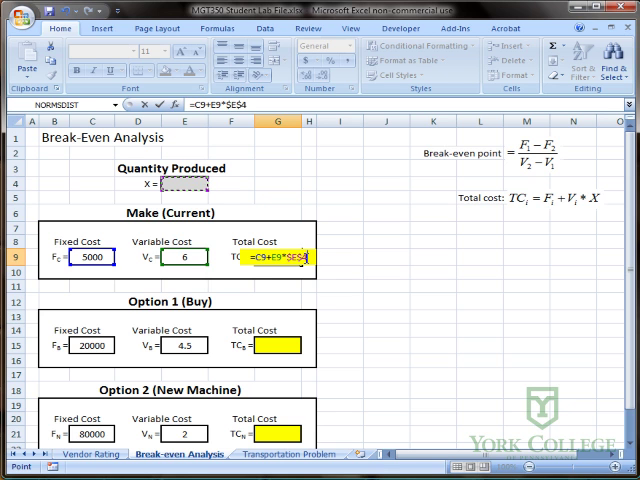
key(Return)
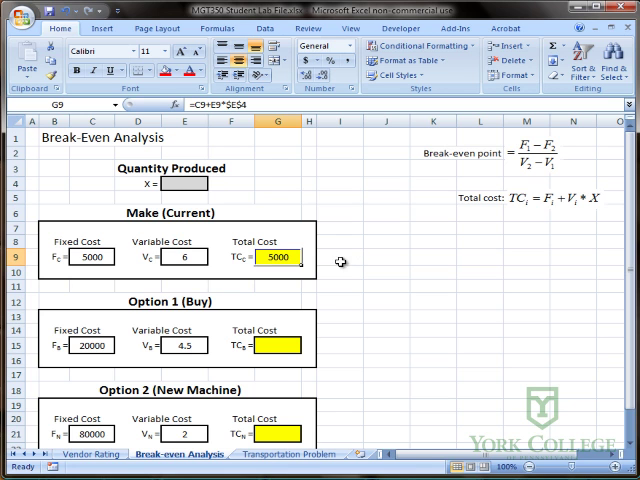
Step: Set the quantity produced to 587 so the Make total cost updates to 8522
click(184, 184)
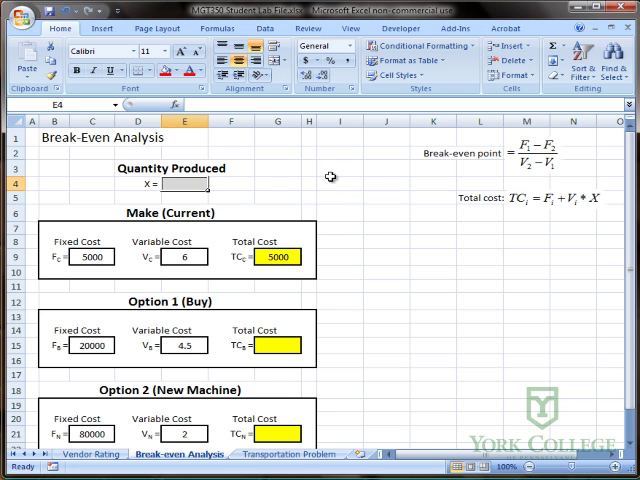
text(587)
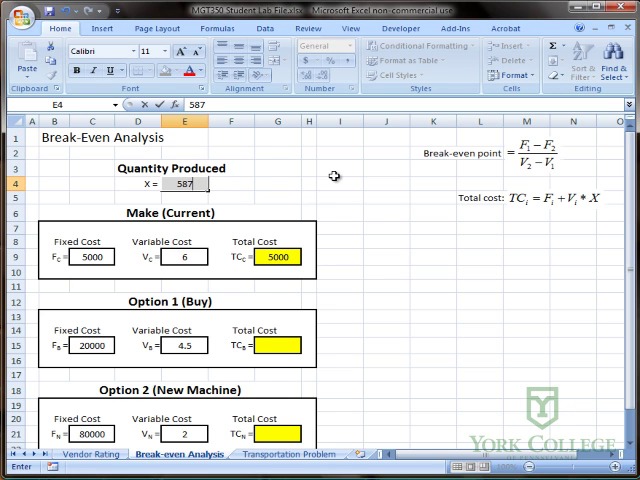
key(Return)
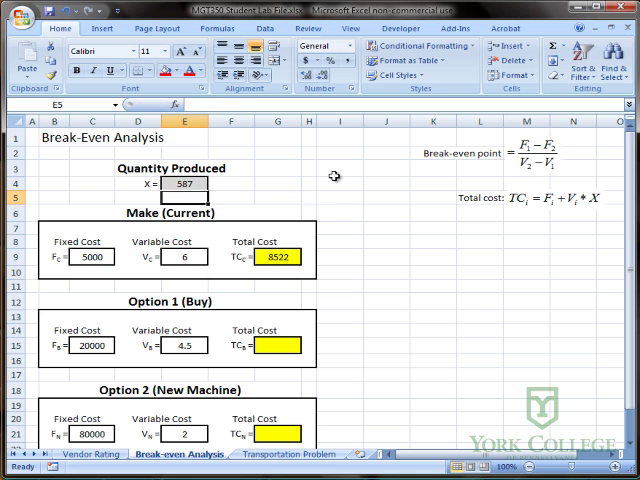
click(276, 256)
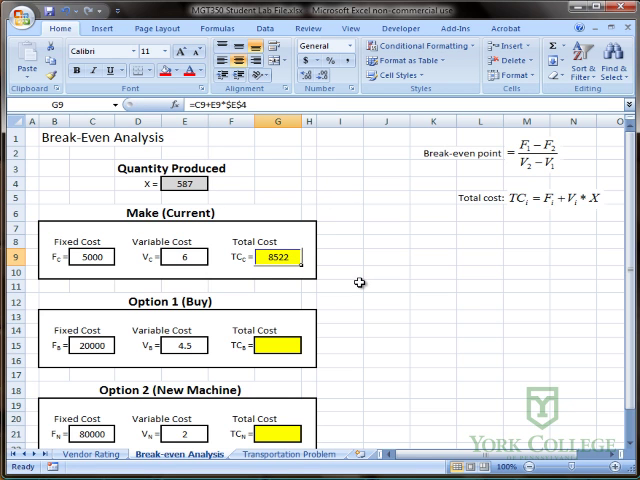
mouse_move(292, 256)
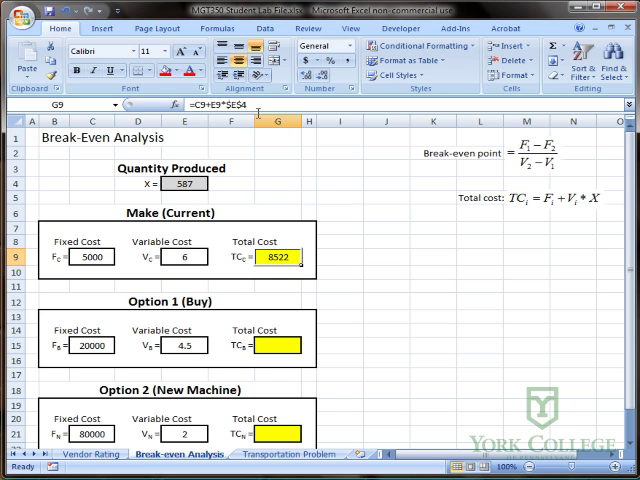
mouse_move(256, 104)
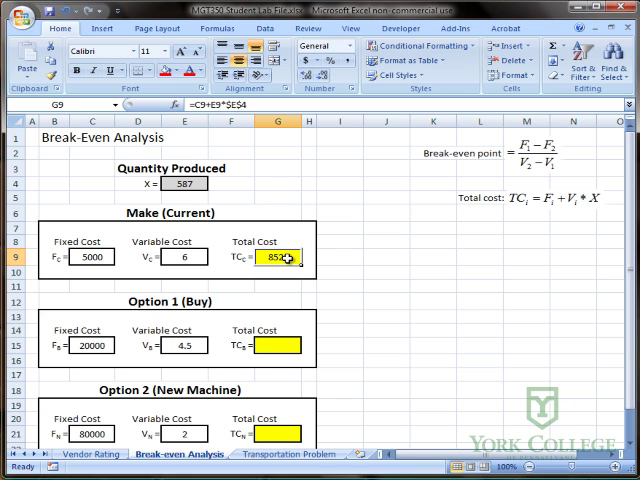
Step: Copy the Make total cost formula to the Buy and New Machine cells, giving 22641.5 and 81174
key(ctrl+c)
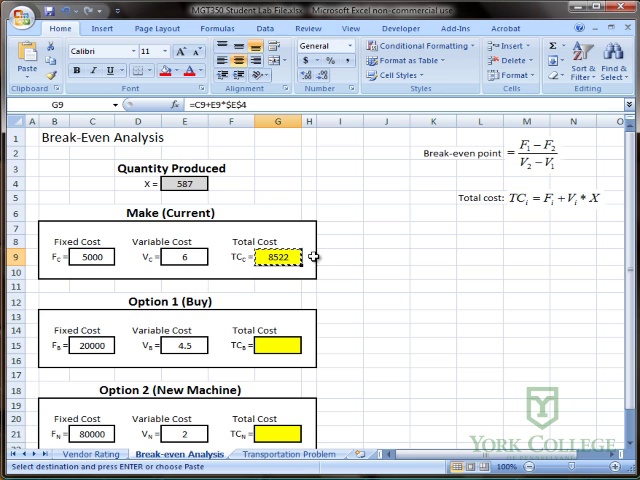
mouse_move(390, 264)
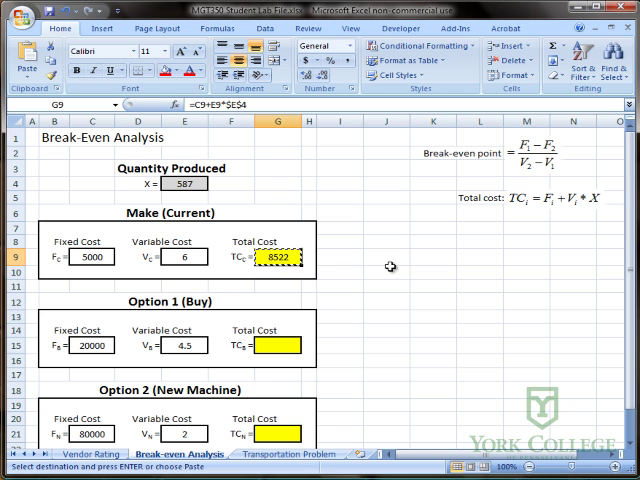
click(280, 346)
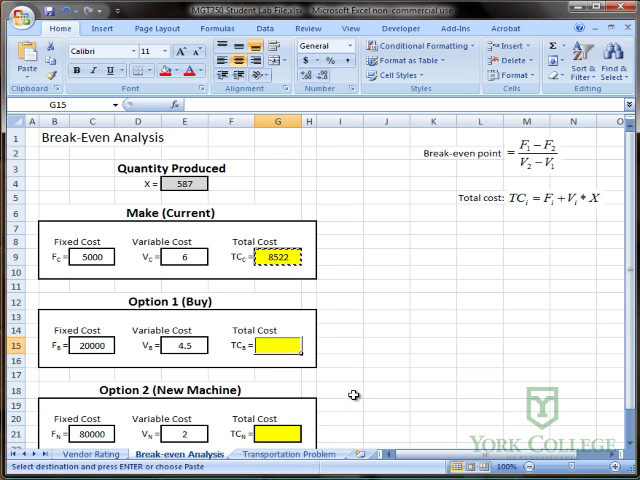
click(276, 432)
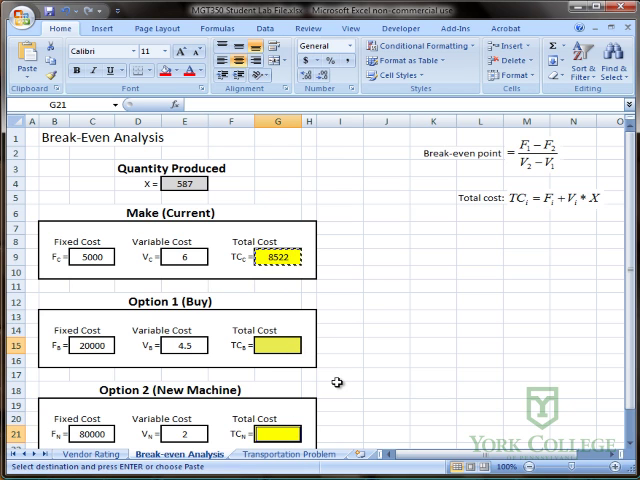
mouse_move(358, 362)
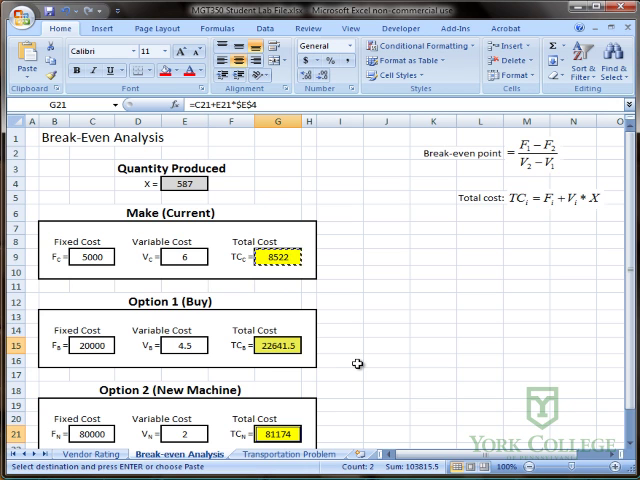
click(276, 344)
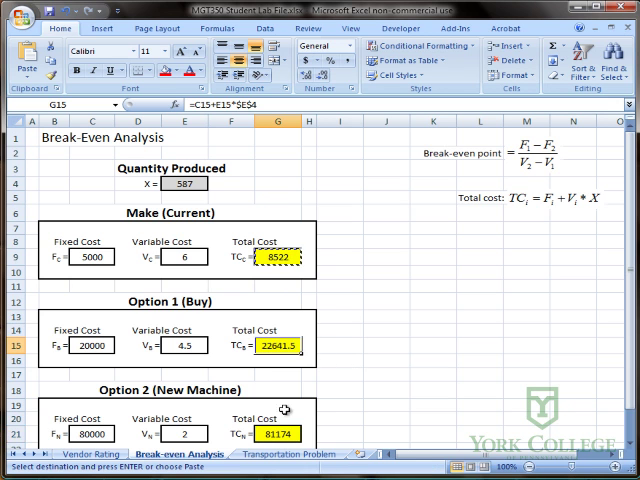
click(330, 346)
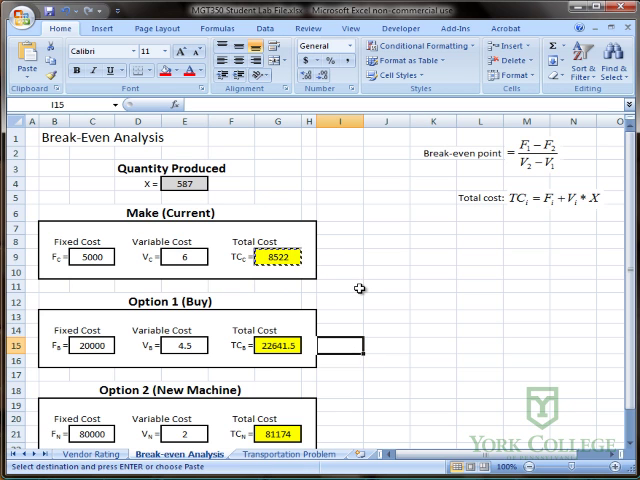
Step: Enter the heading 'Break Even Point (Make vs. Buy)' and pick the result cell beneath it
click(380, 272)
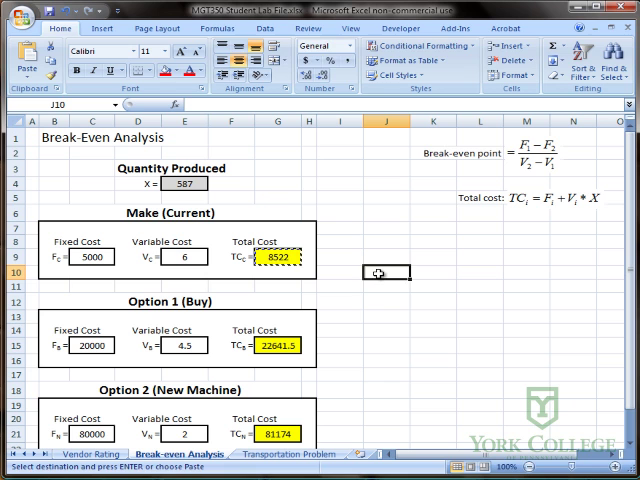
text(Break Even Point)
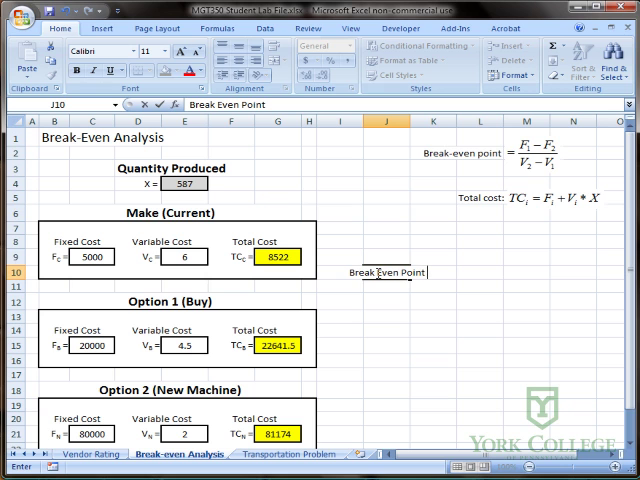
text((Make)
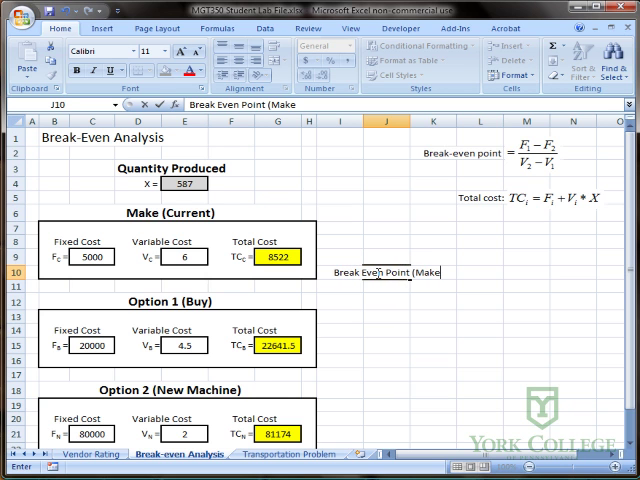
text(vs. Buy)
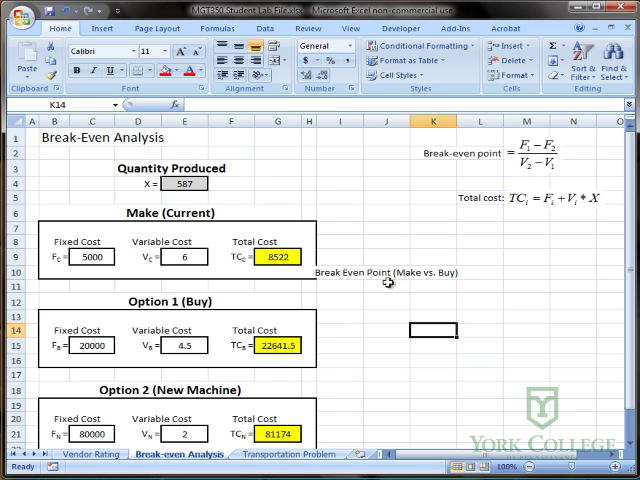
click(432, 272)
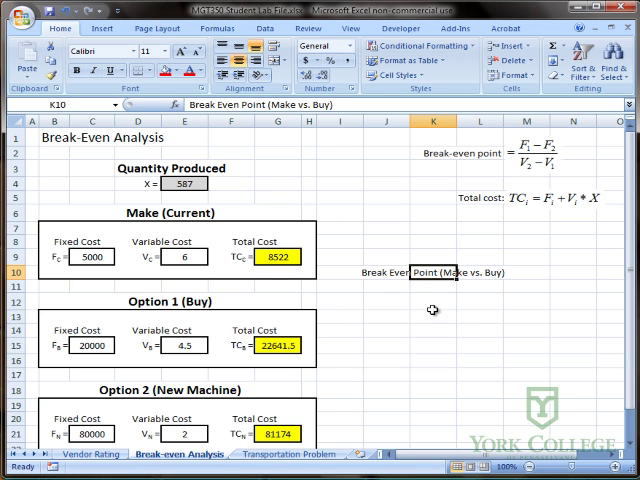
click(432, 288)
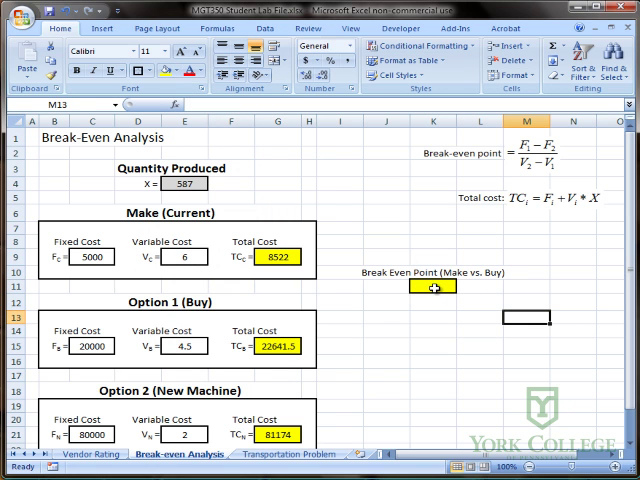
Step: Compute the Make vs. Buy break-even as fixed-cost difference over variable-cost difference, giving 10000
click(432, 288)
text(=)
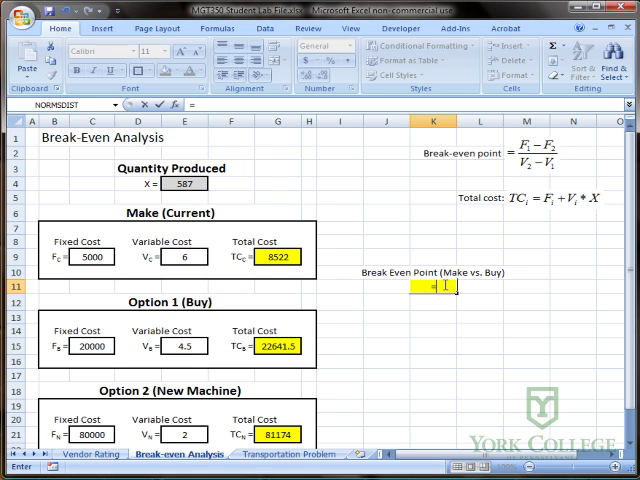
mouse_move(444, 286)
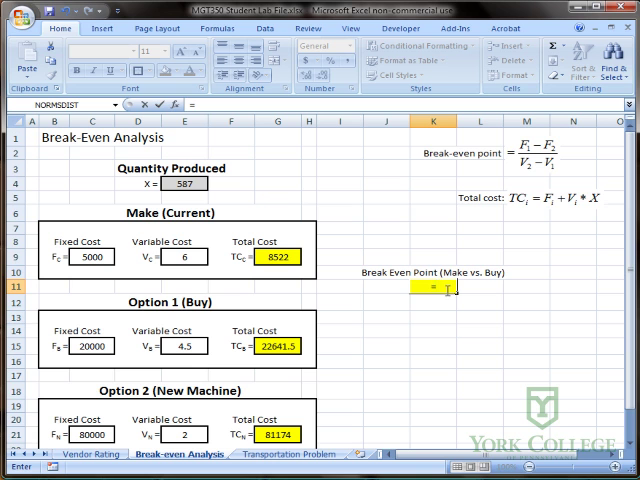
text((C9-C15)
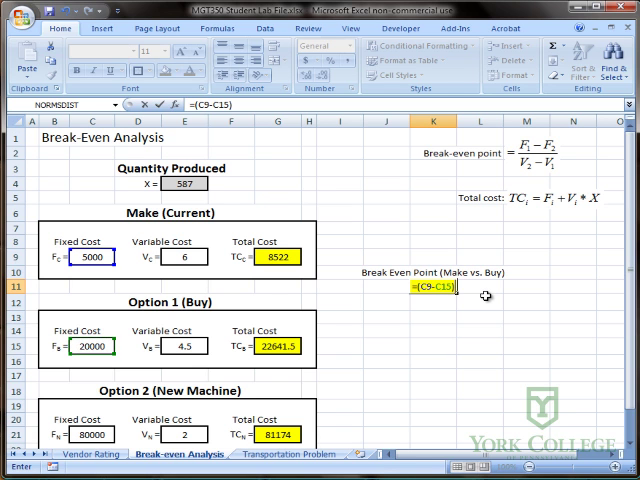
text(/)
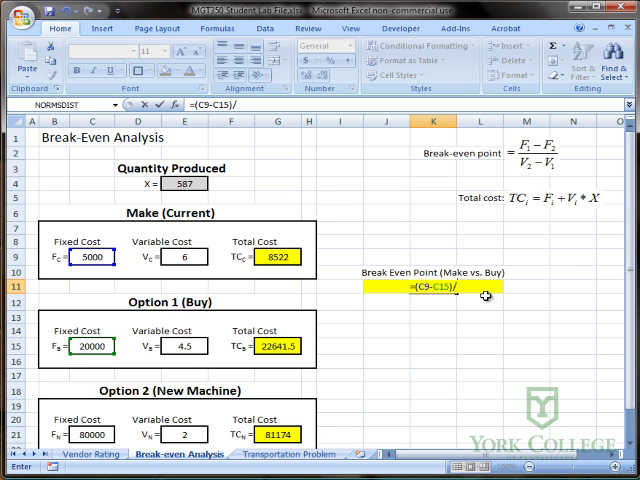
text(()
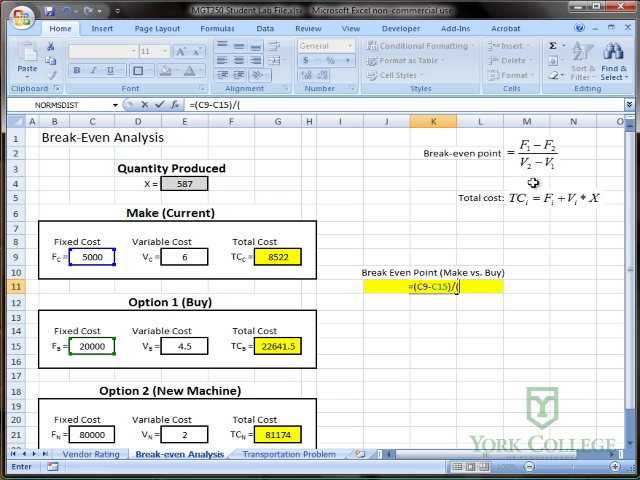
mouse_move(538, 170)
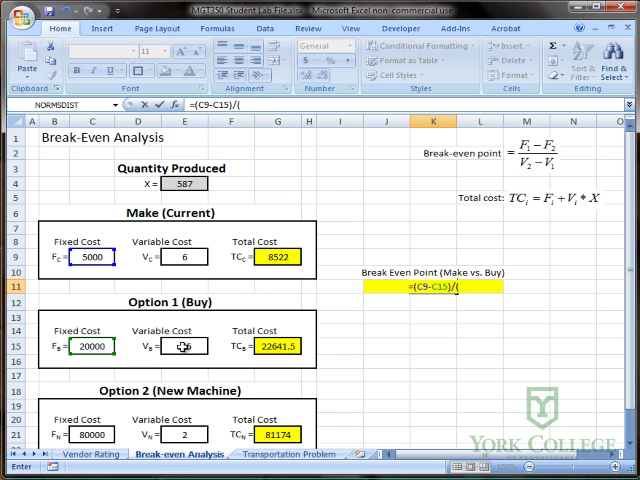
click(184, 346)
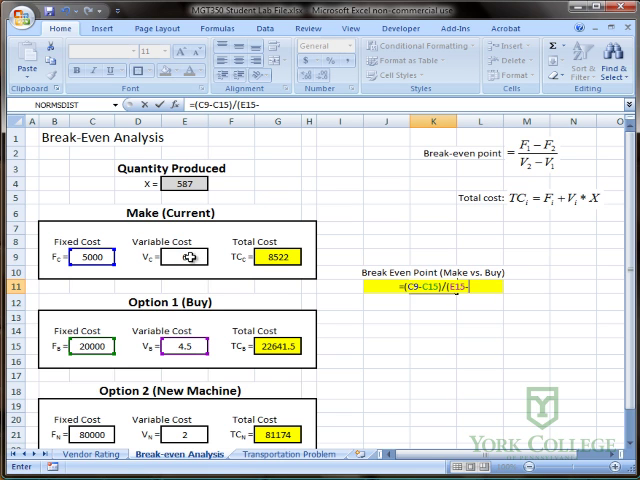
click(184, 256)
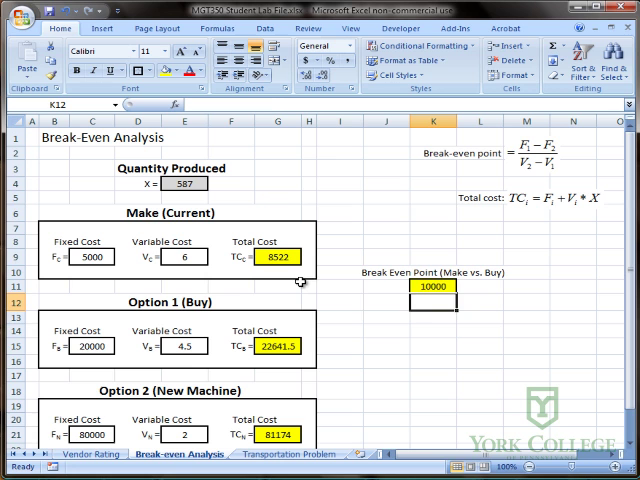
click(432, 288)
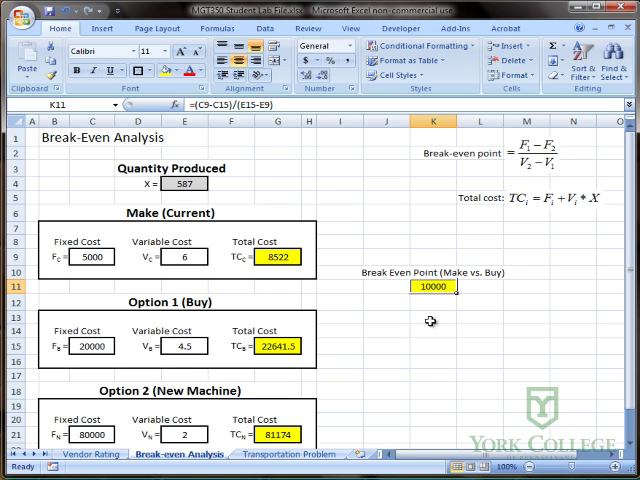
mouse_move(284, 420)
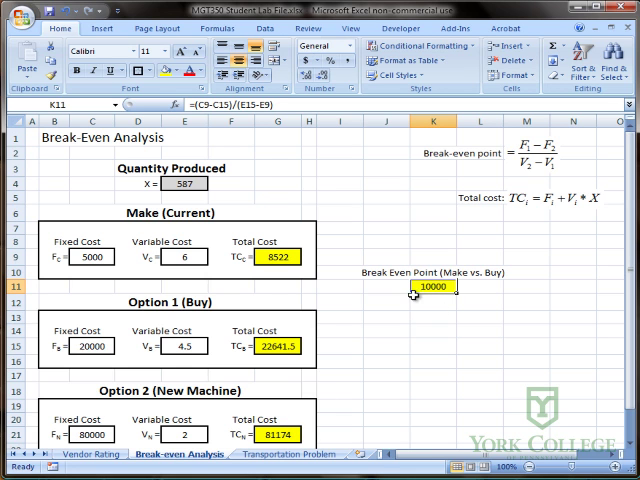
Step: Copy the heading and result block below and adjust its formula for Buy vs. New Machine, giving 24000
drag(430, 272, 430, 288)
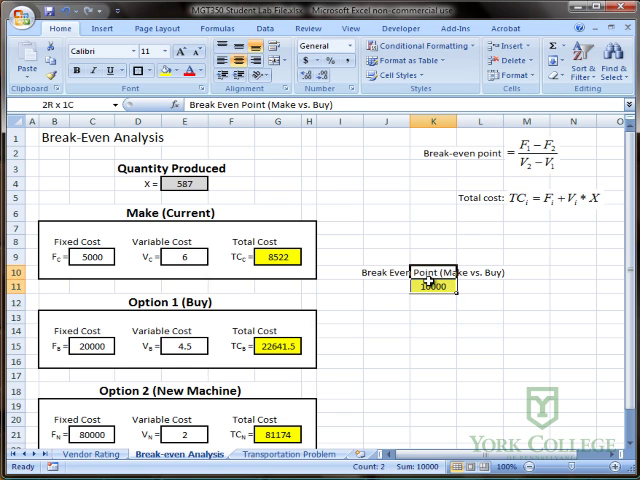
click(432, 284)
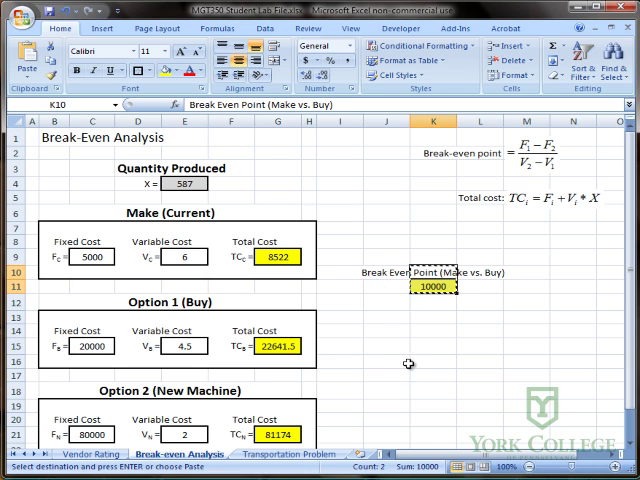
click(430, 362)
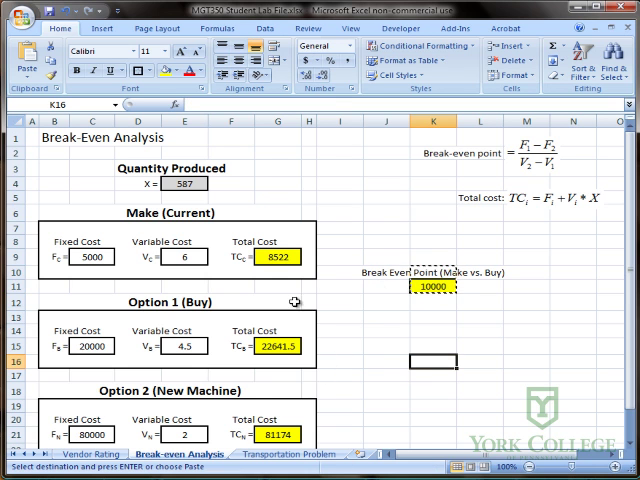
mouse_move(392, 336)
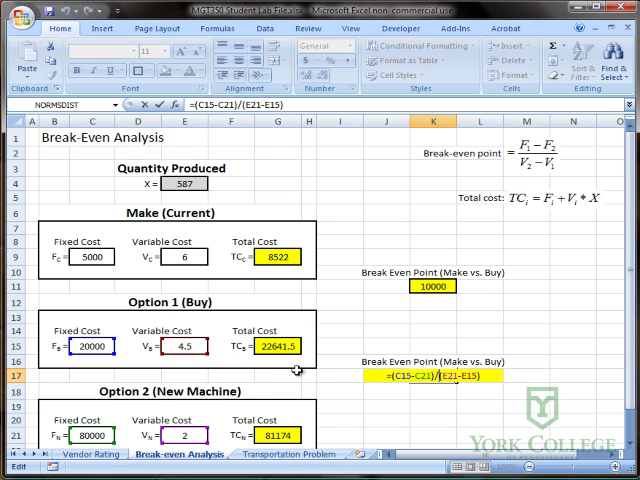
key(Return)
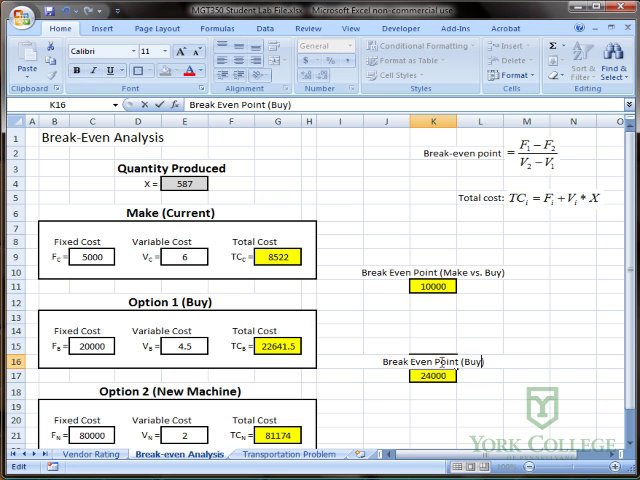
Step: Retitle the second heading to 'Break Even Point (Buy vs. New Machine)'
text(vs.)
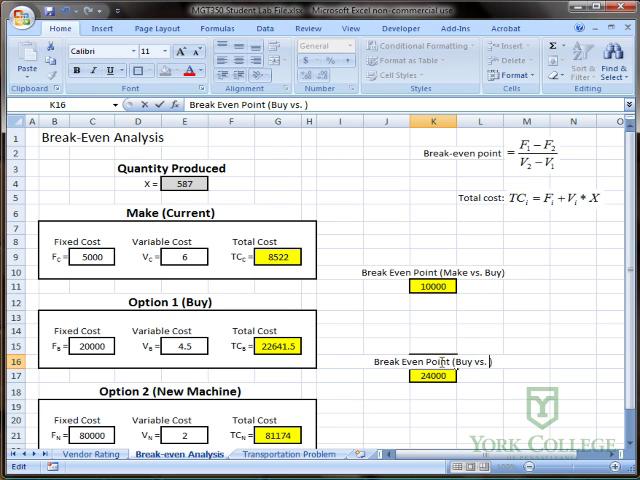
text(New Machine))
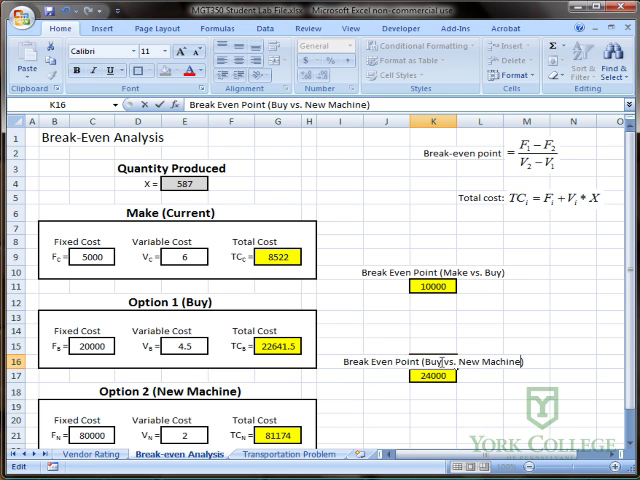
click(432, 376)
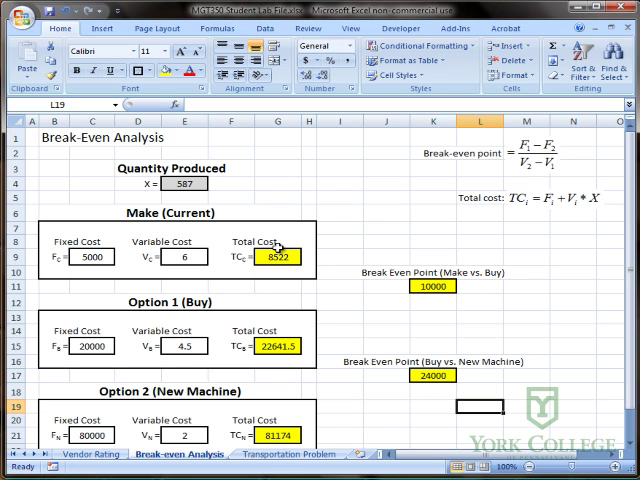
click(432, 286)
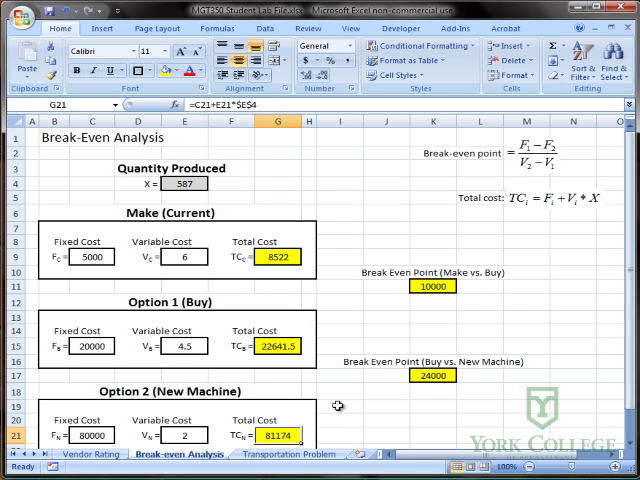
click(432, 376)
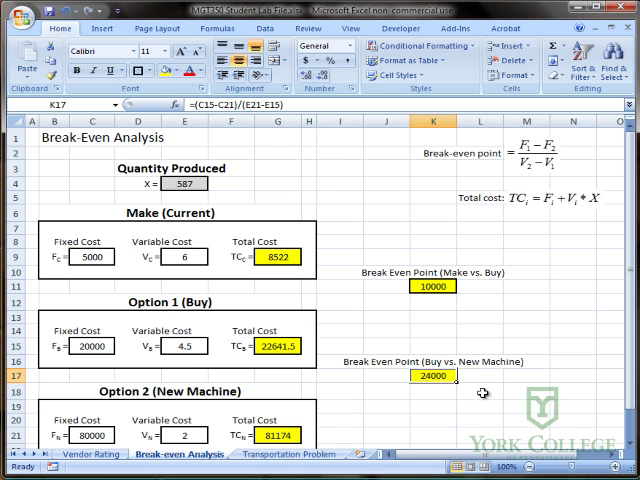
click(432, 348)
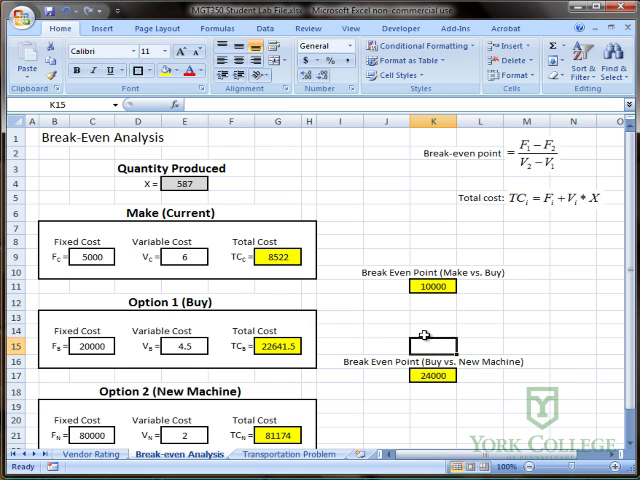
mouse_move(262, 280)
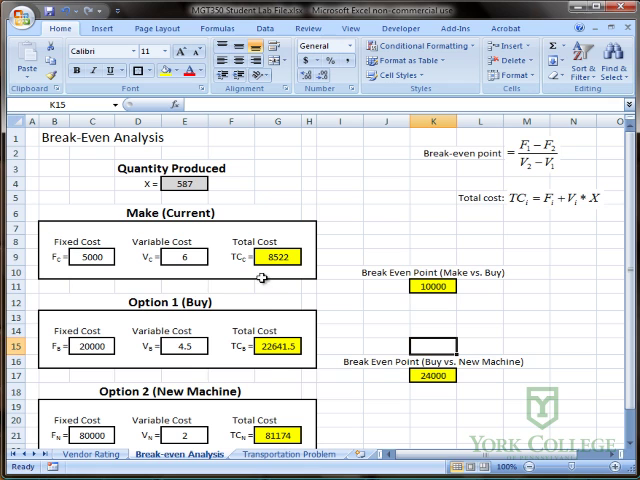
mouse_move(350, 190)
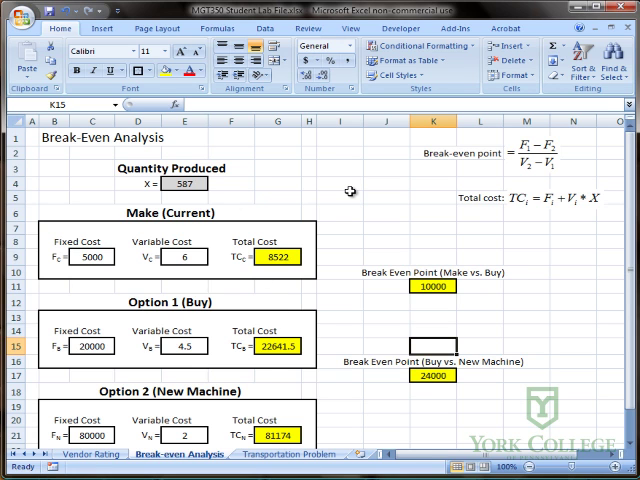